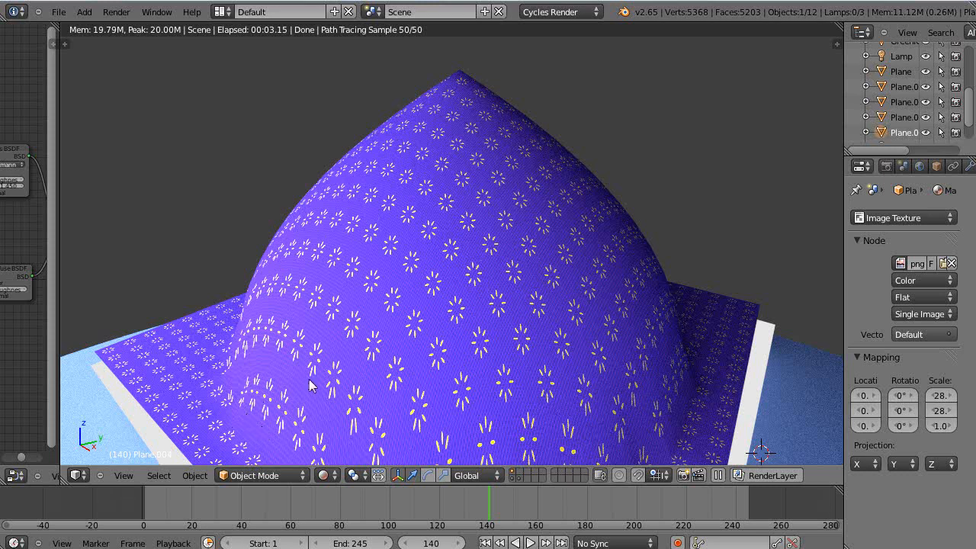
mouse_move(483, 222)
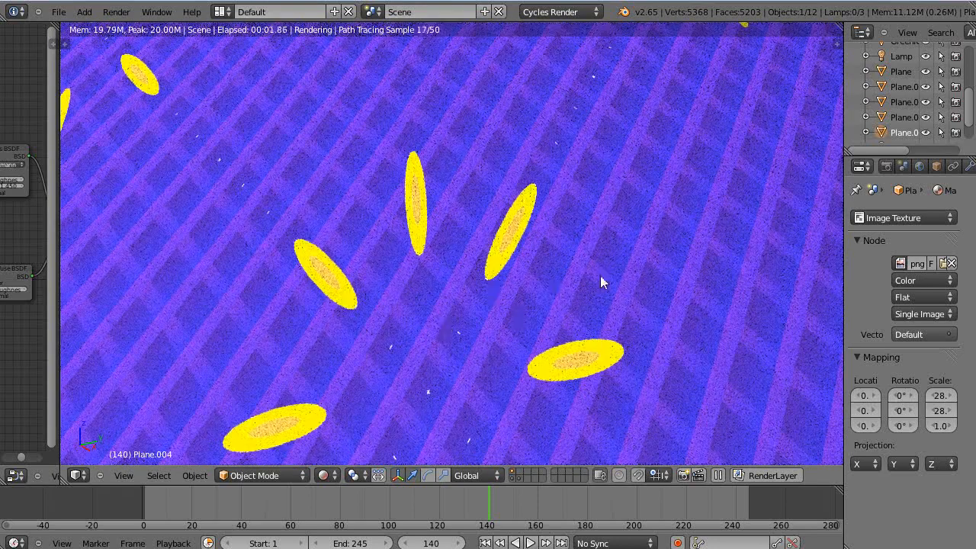
mouse_move(675, 141)
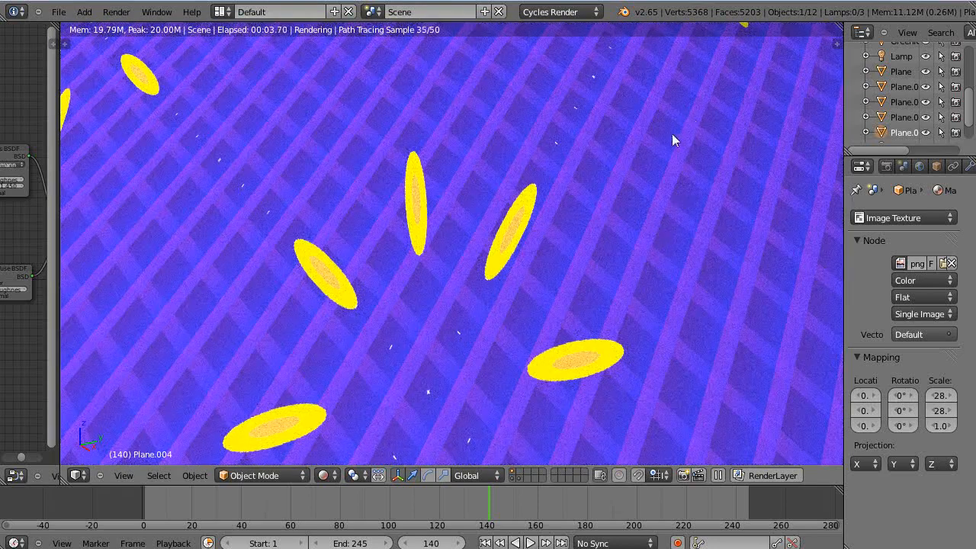
mouse_move(570, 208)
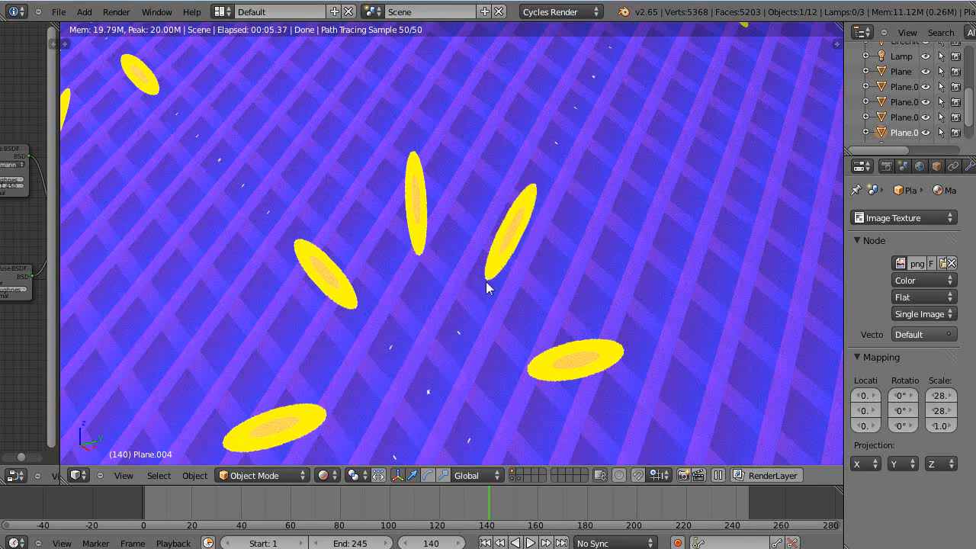
mouse_move(604, 373)
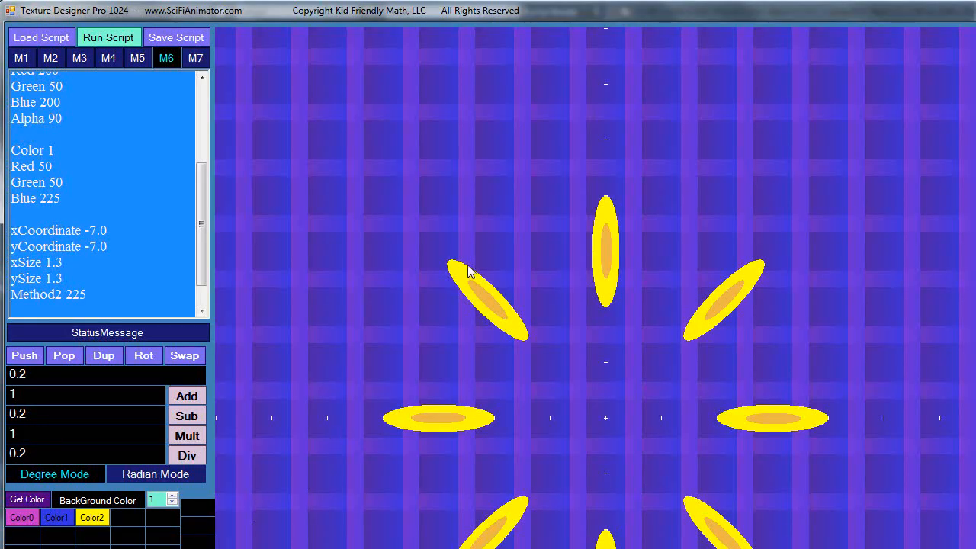
mouse_move(32, 121)
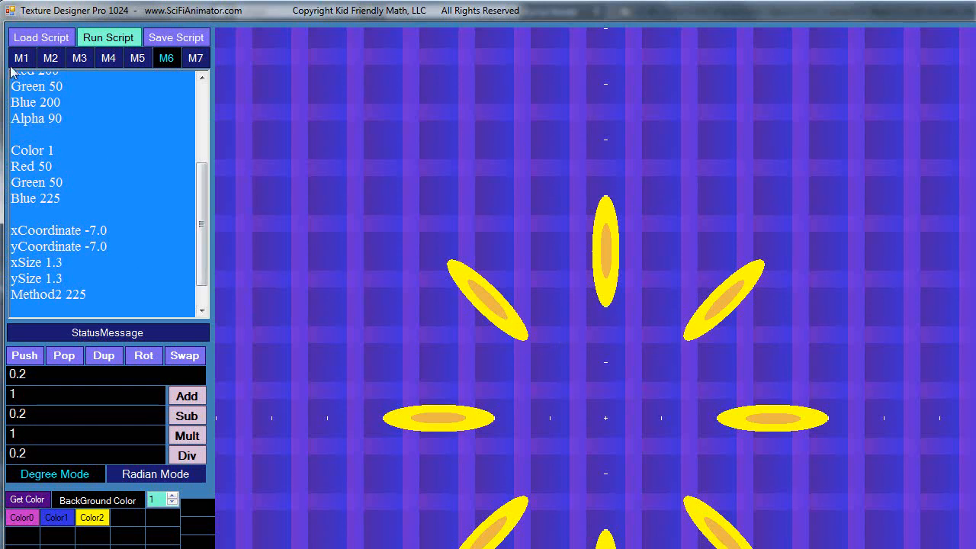
Show the M1 script defining canvas, scale and colour settings
click(21, 58)
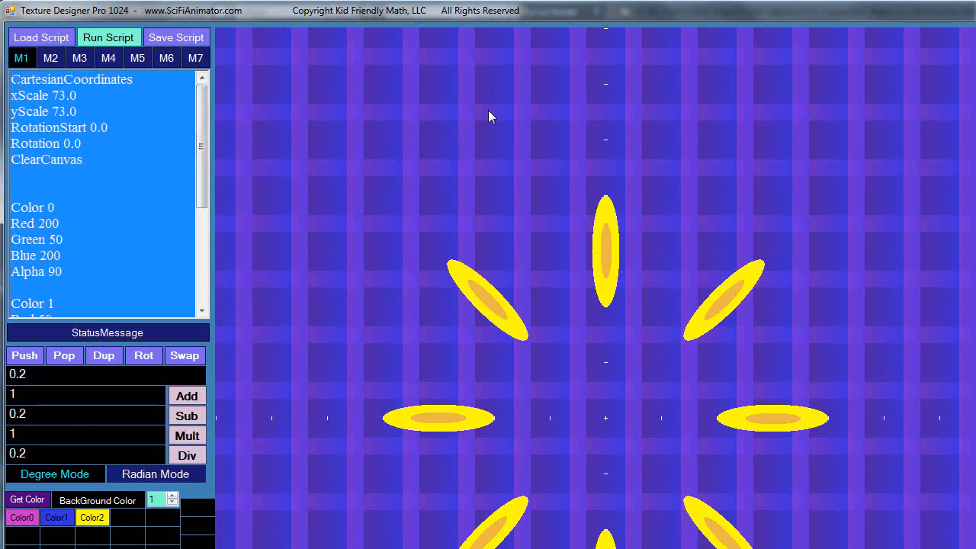
mouse_move(242, 206)
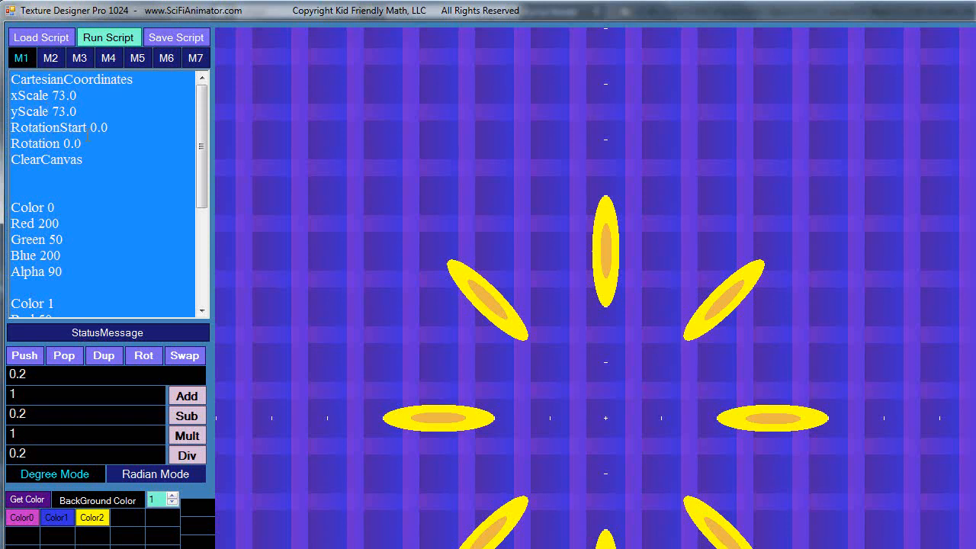
mouse_move(356, 212)
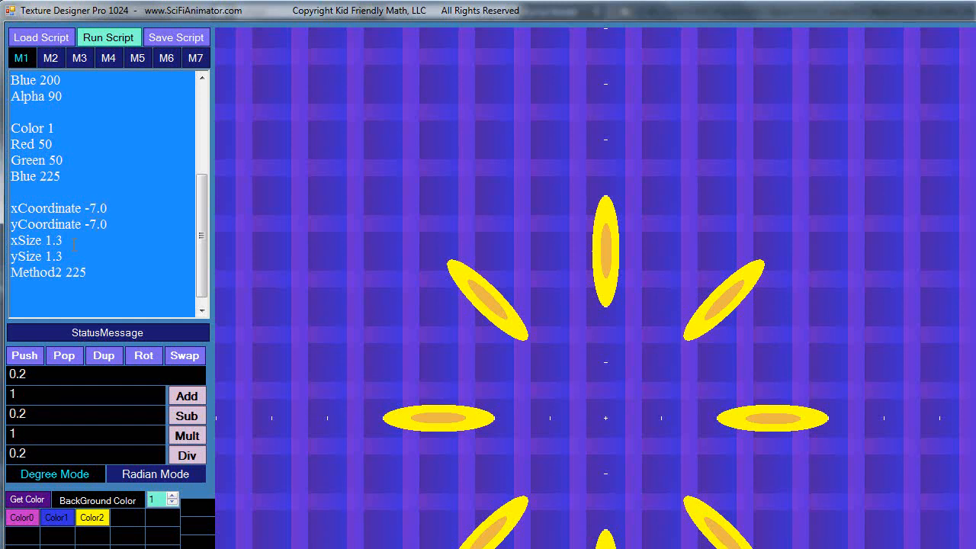
mouse_move(301, 223)
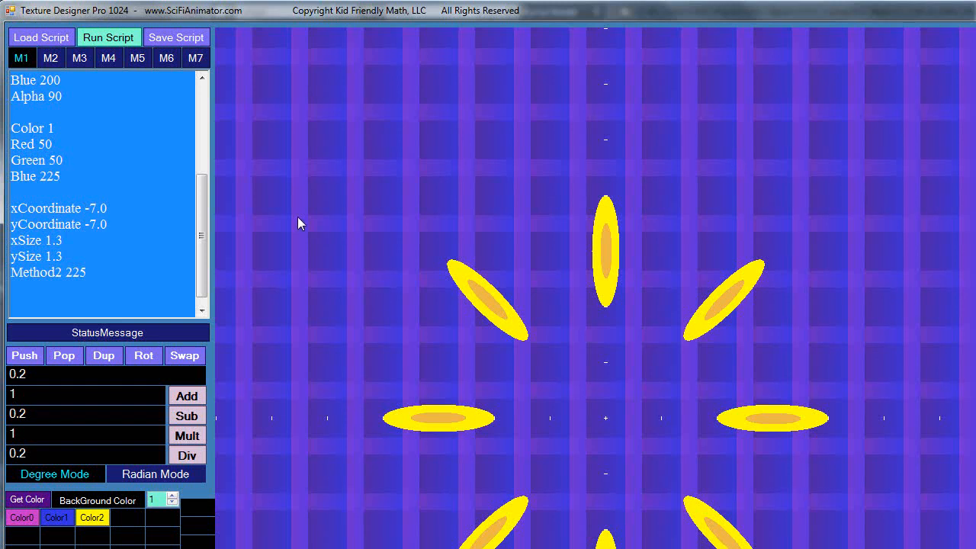
mouse_move(232, 245)
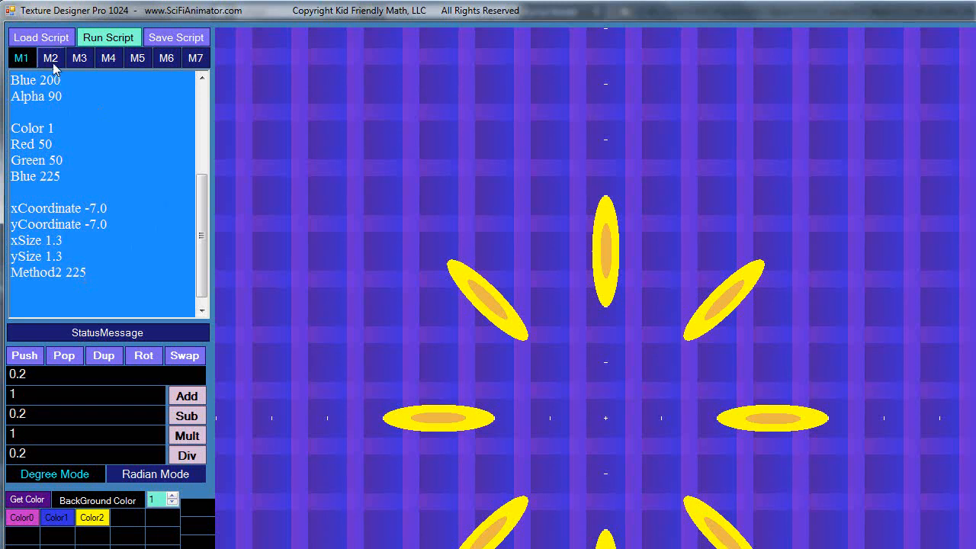
Show the M2 script drawing Color 0 gradient rectangles across the grid
click(51, 57)
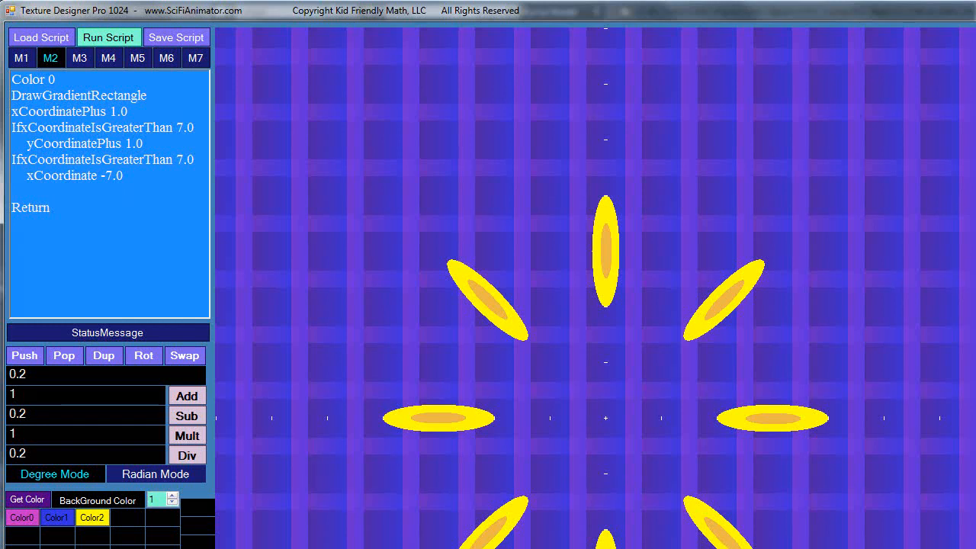
mouse_move(302, 162)
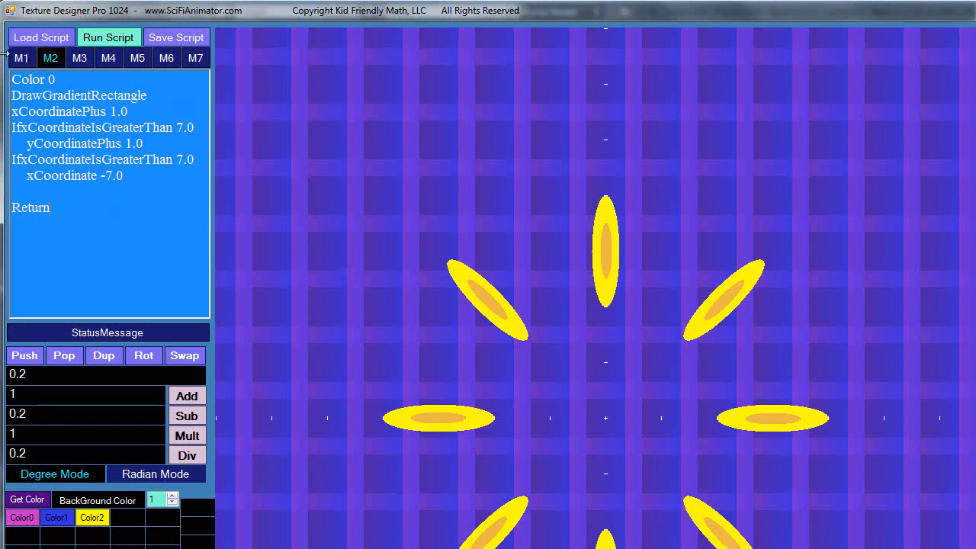
mouse_move(640, 261)
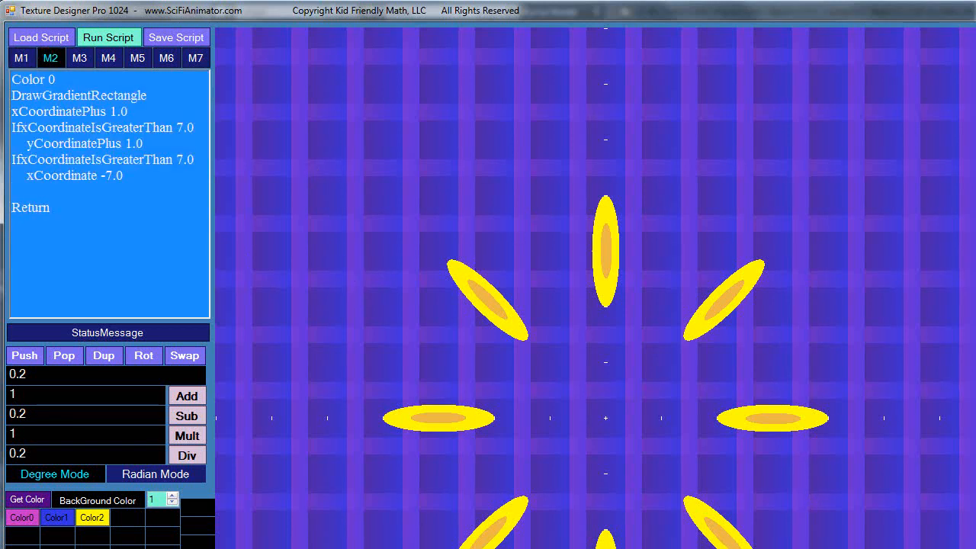
Review the M5 and M4 scripts, set Color 1 red to 150 in M1, and rerun
click(138, 58)
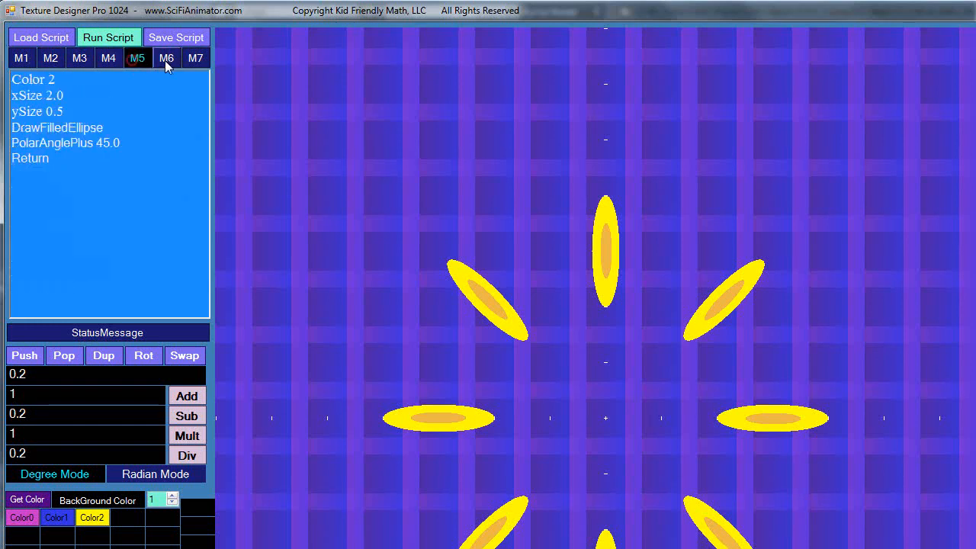
click(108, 58)
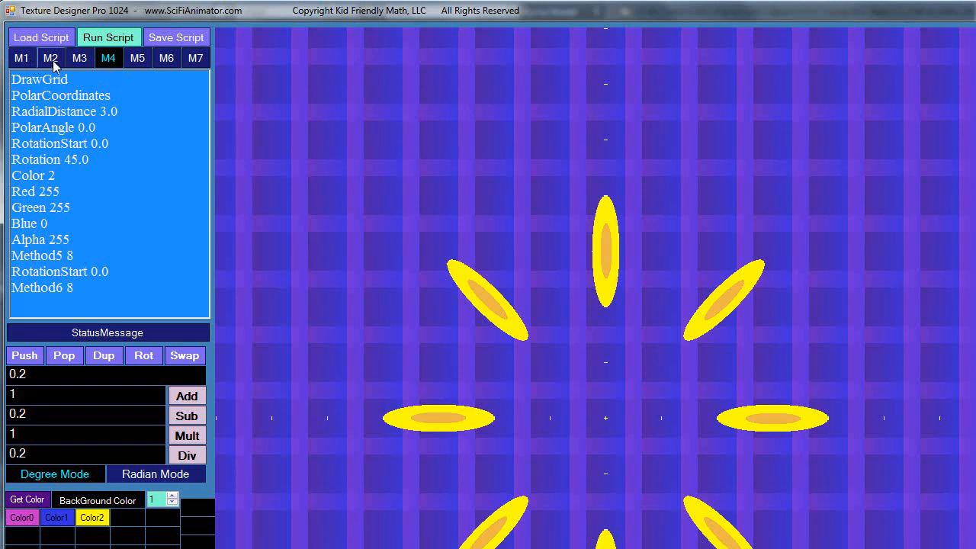
click(22, 58)
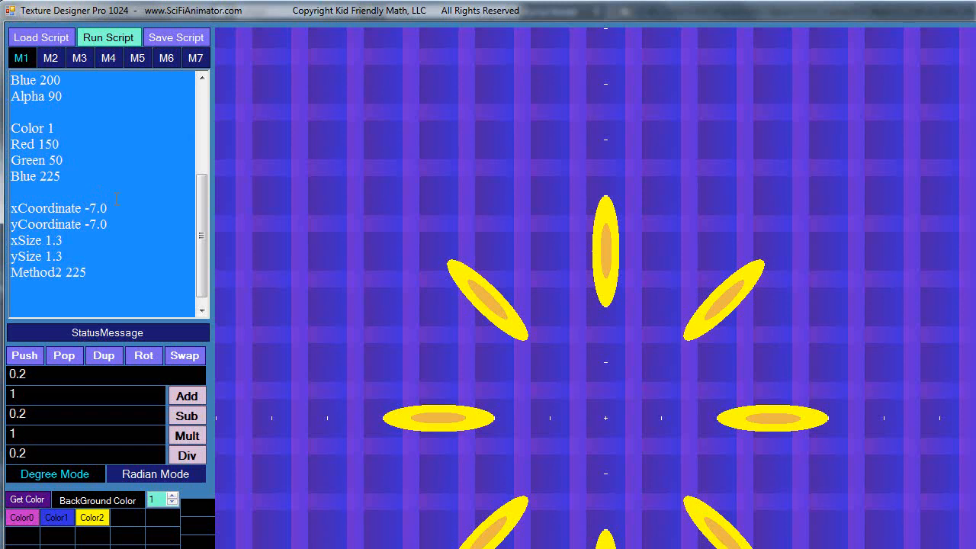
click(109, 38)
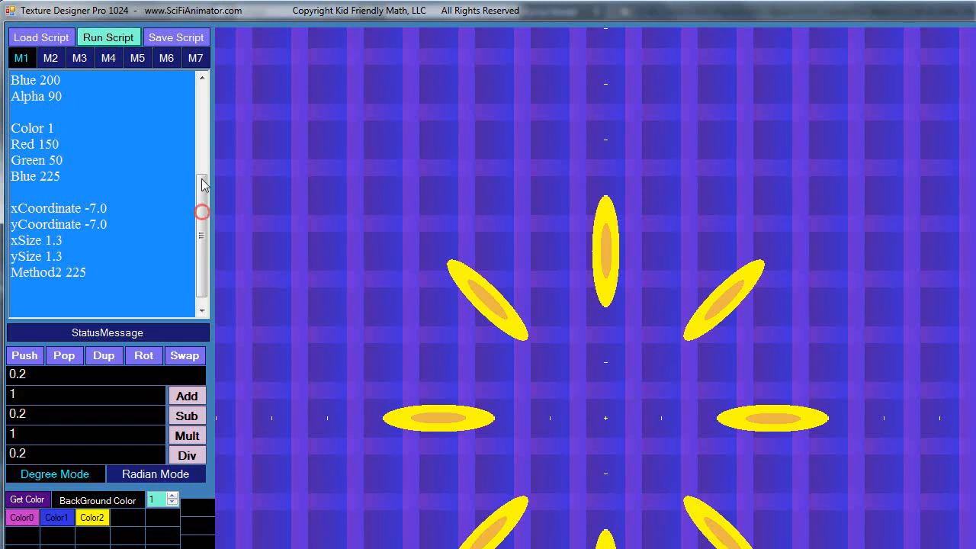
mouse_move(73, 111)
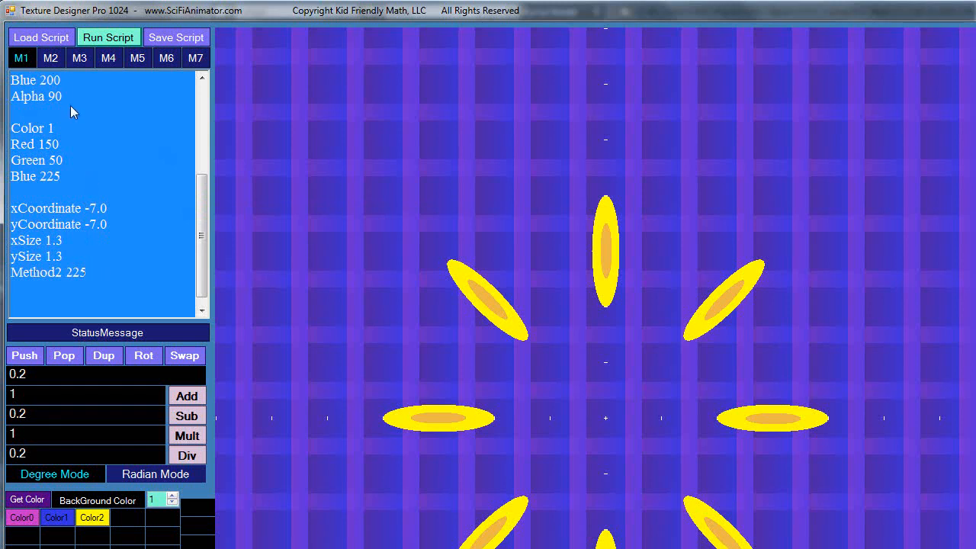
click(109, 37)
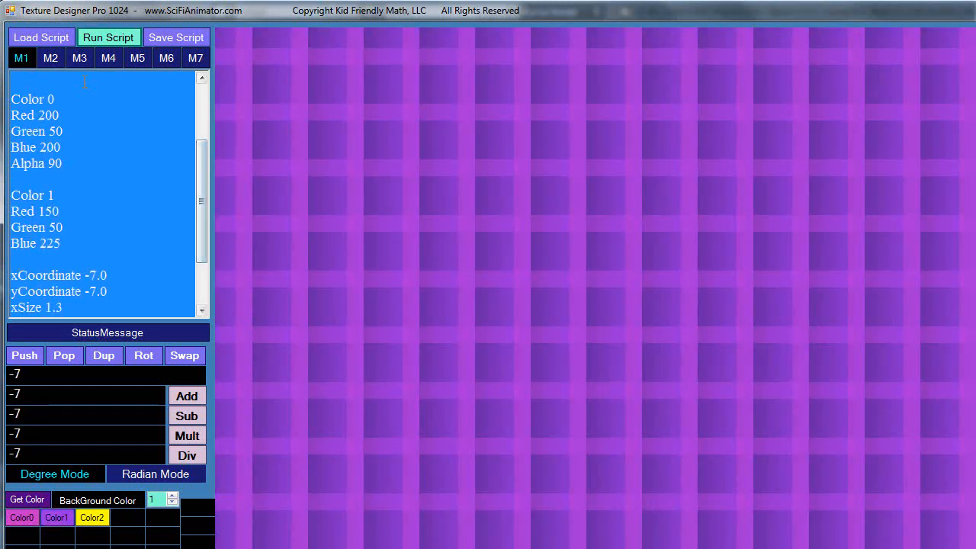
scroll(down, 3)
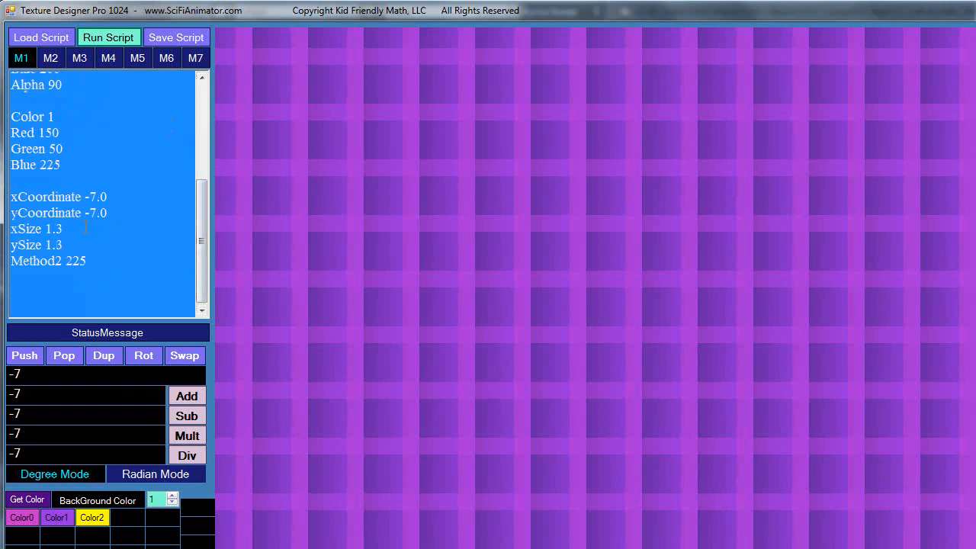
click(51, 57)
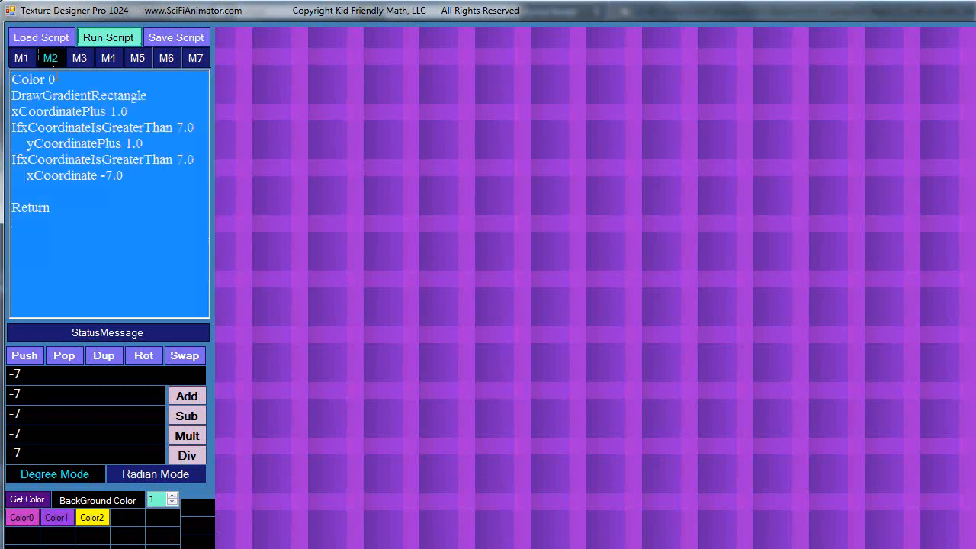
click(19, 57)
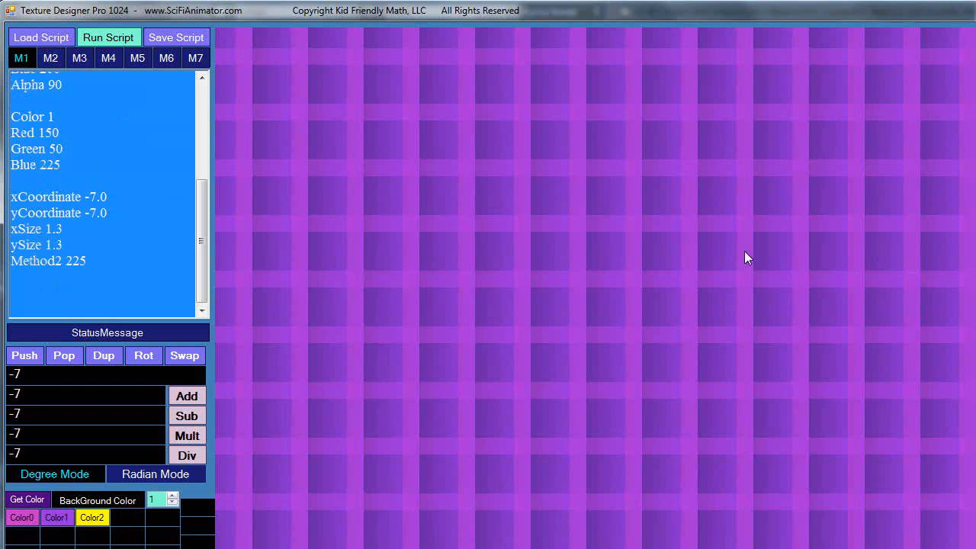
mouse_move(703, 436)
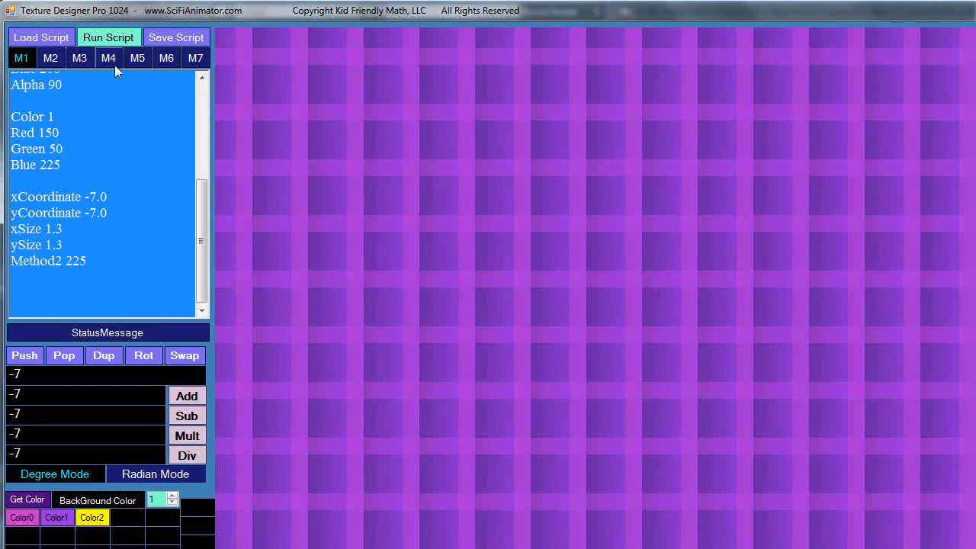
click(107, 58)
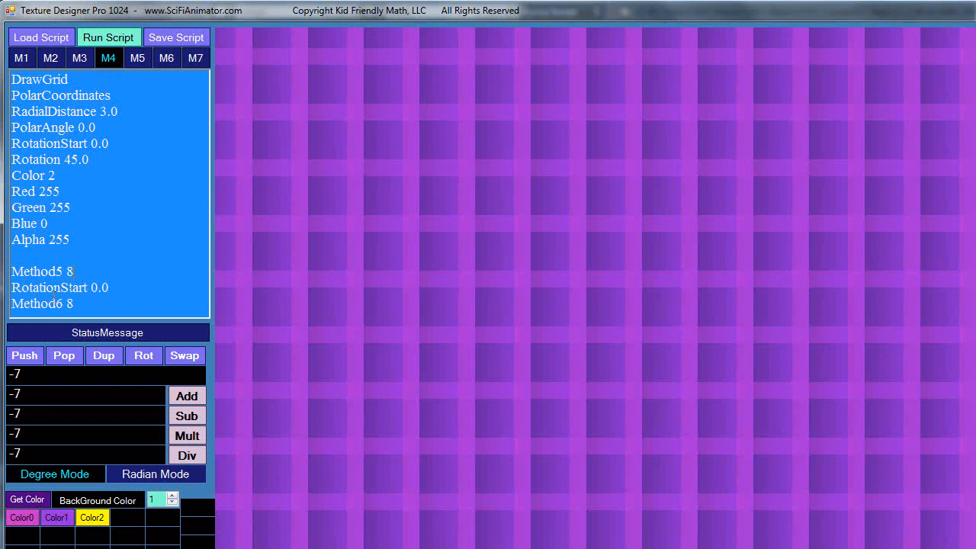
mouse_move(126, 65)
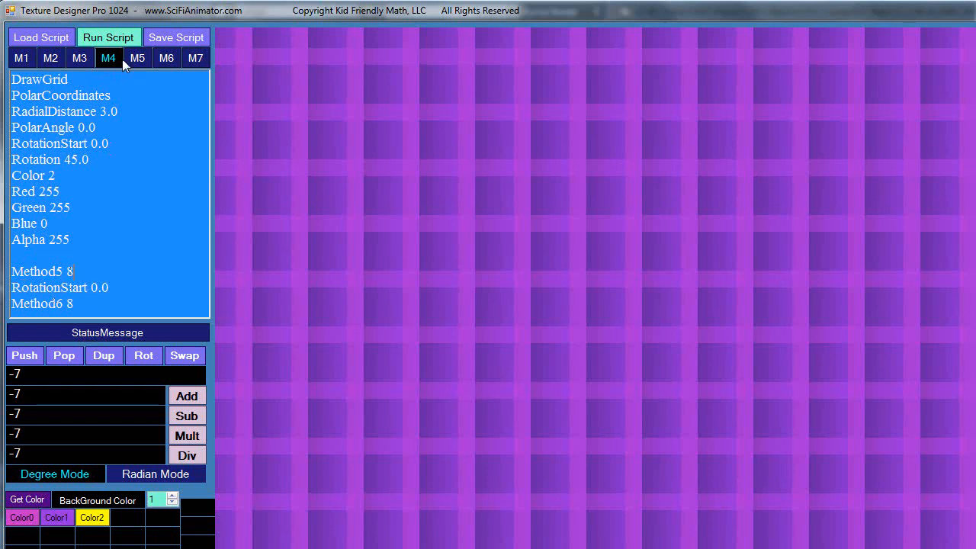
Review the M5 and M6 ellipse scripts, then return to the M4 polar layout script
click(137, 57)
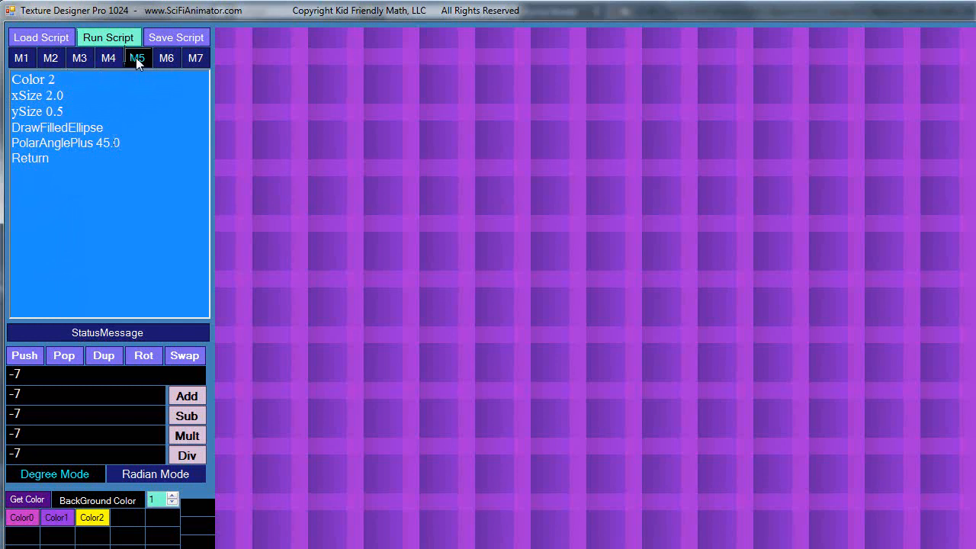
click(169, 58)
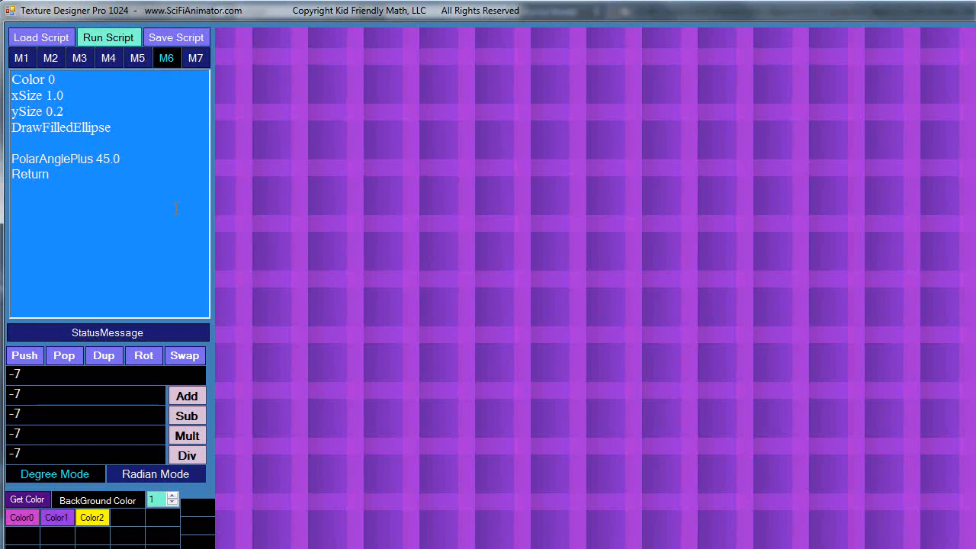
click(107, 58)
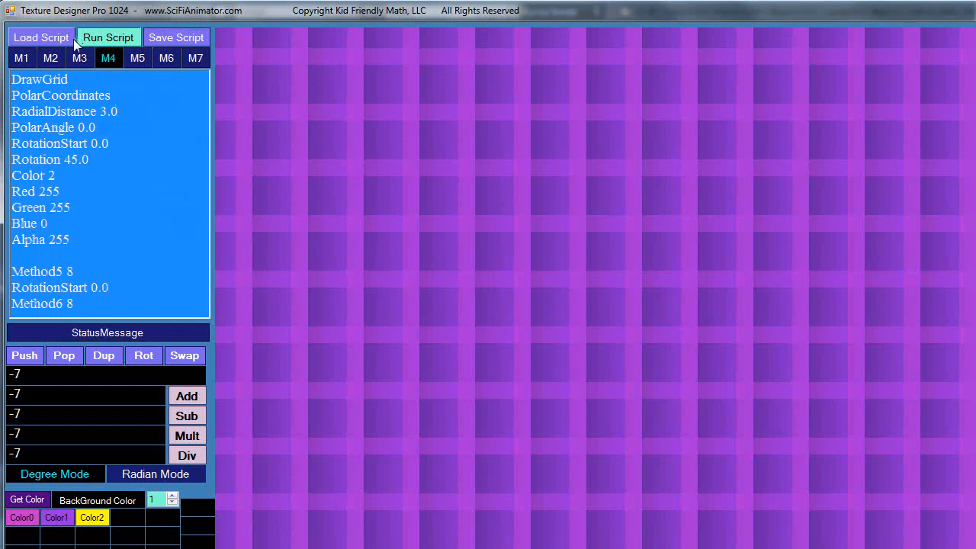
mouse_move(128, 37)
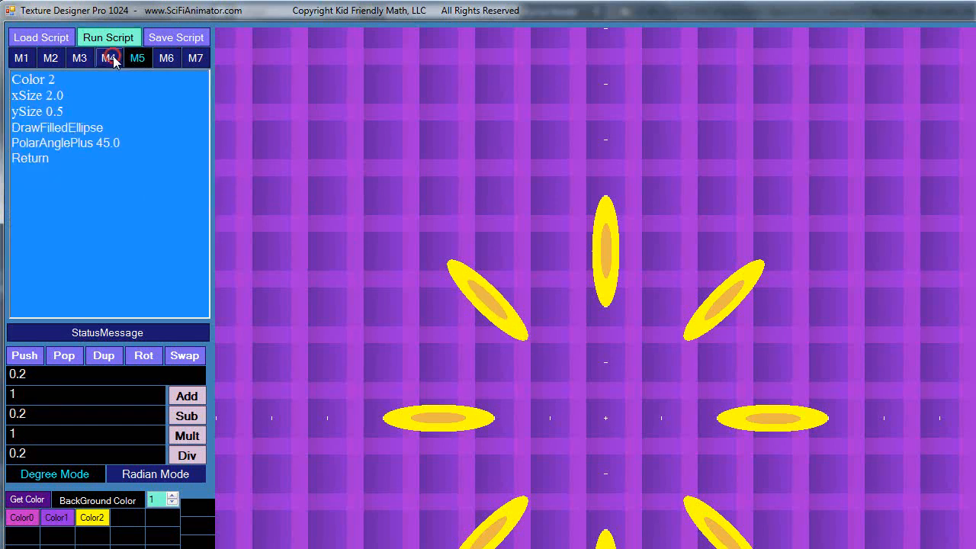
Bring up the M4 script to add RadialDistance 2.5 before Method6 8
click(110, 58)
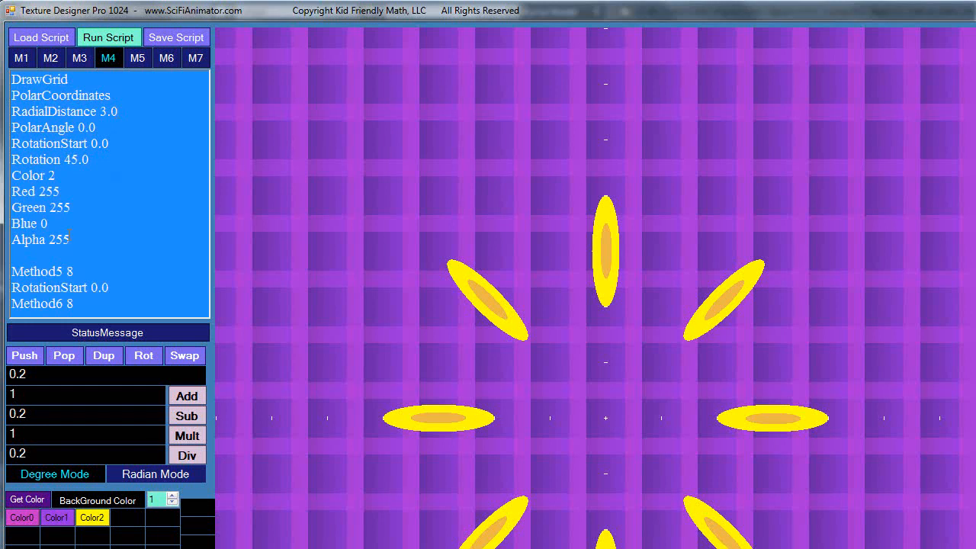
mouse_move(117, 282)
text(RadialDistance 2.5)
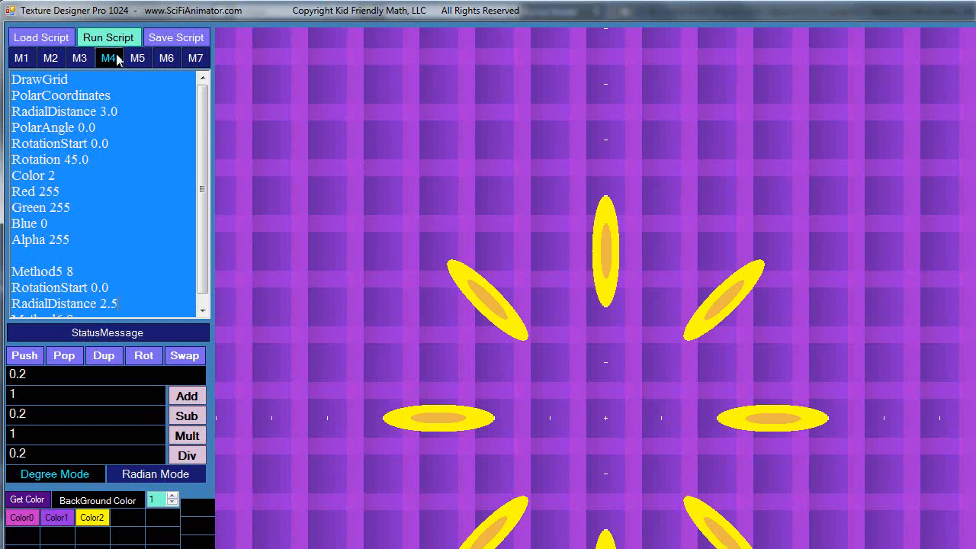
Regenerate the texture so orange inner ellipses shift toward the flower centre
click(166, 58)
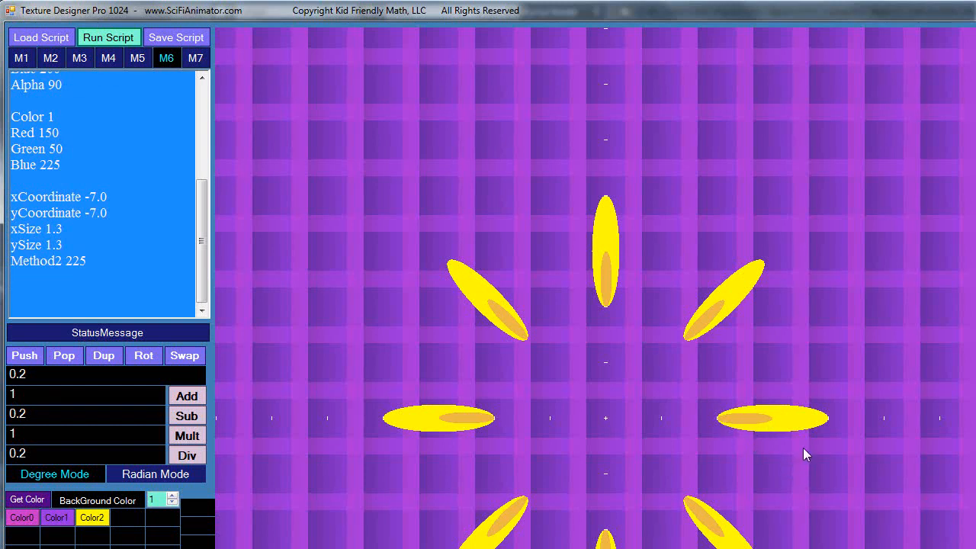
mouse_move(788, 478)
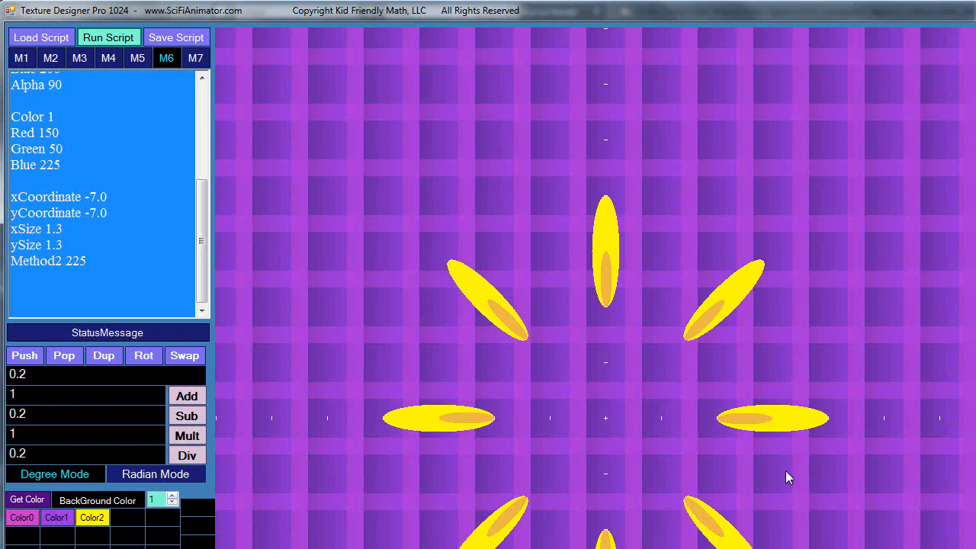
mouse_move(720, 154)
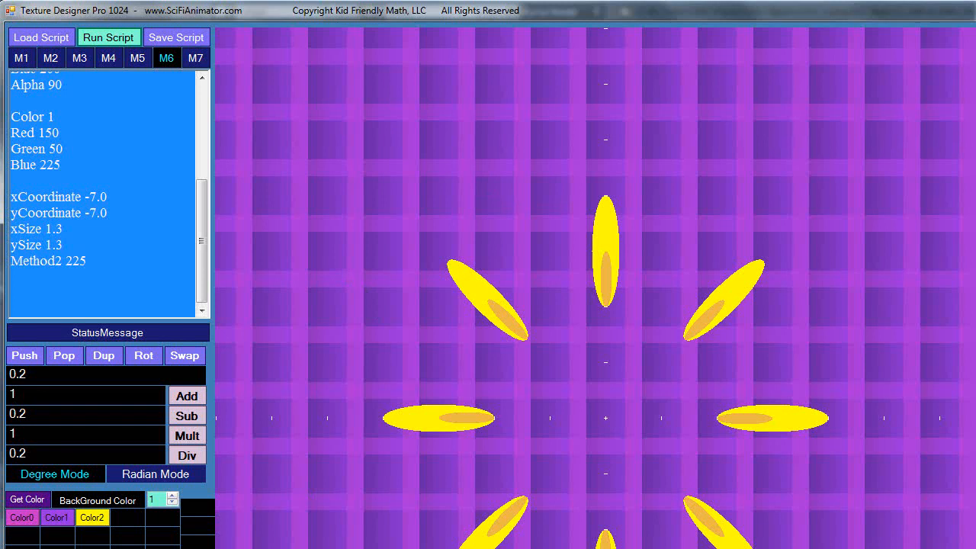
mouse_move(908, 251)
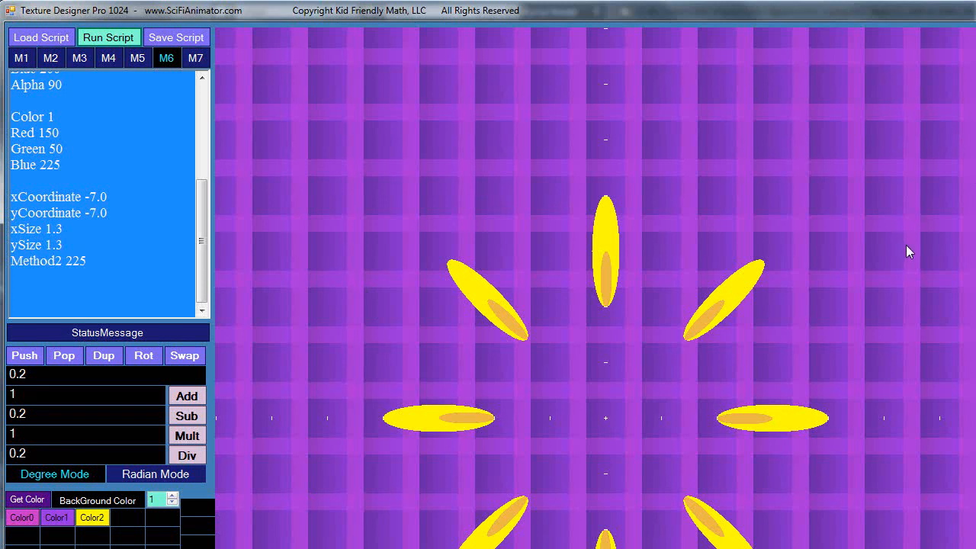
mouse_move(769, 214)
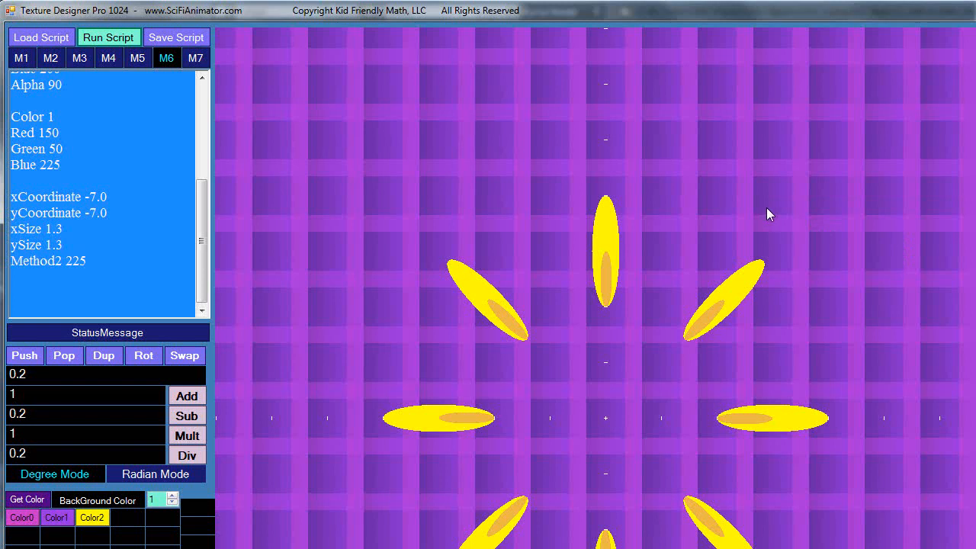
mouse_move(433, 235)
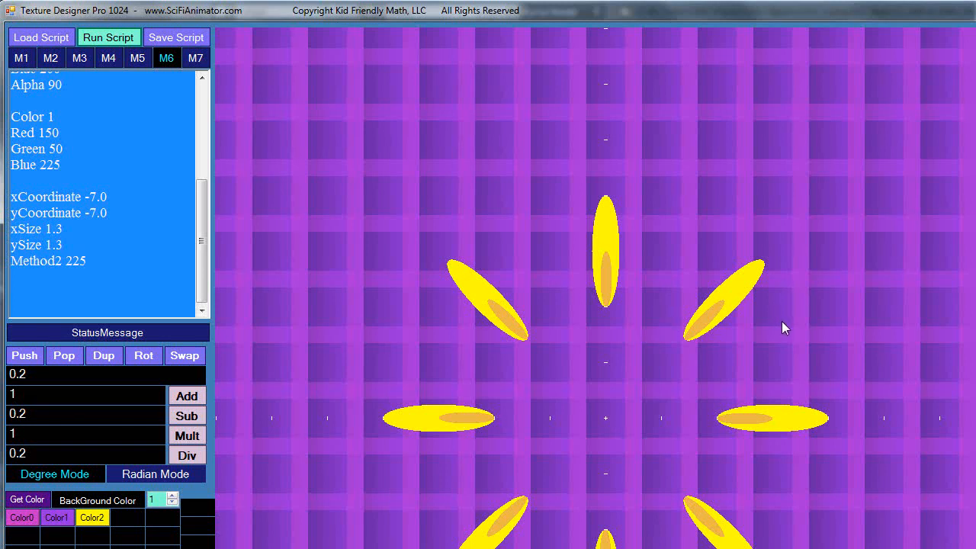
mouse_move(774, 324)
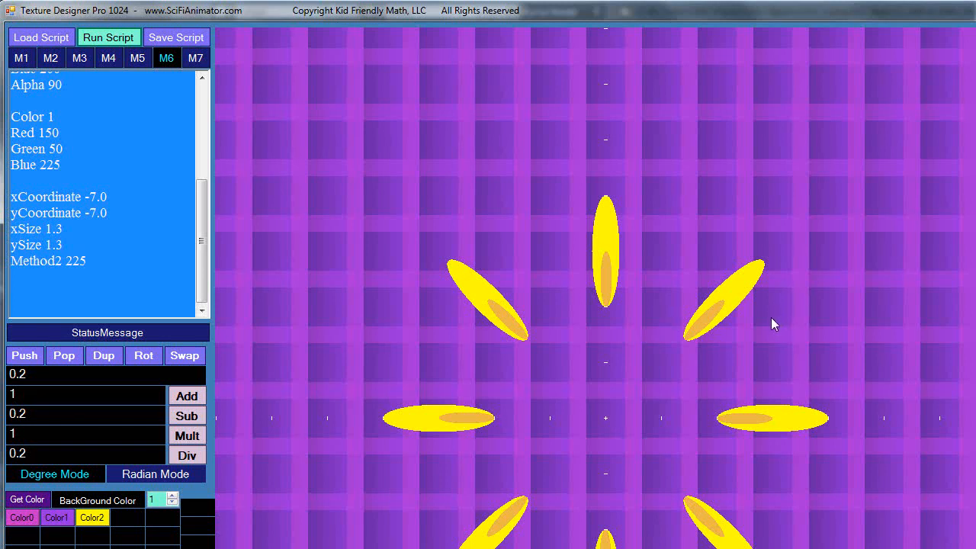